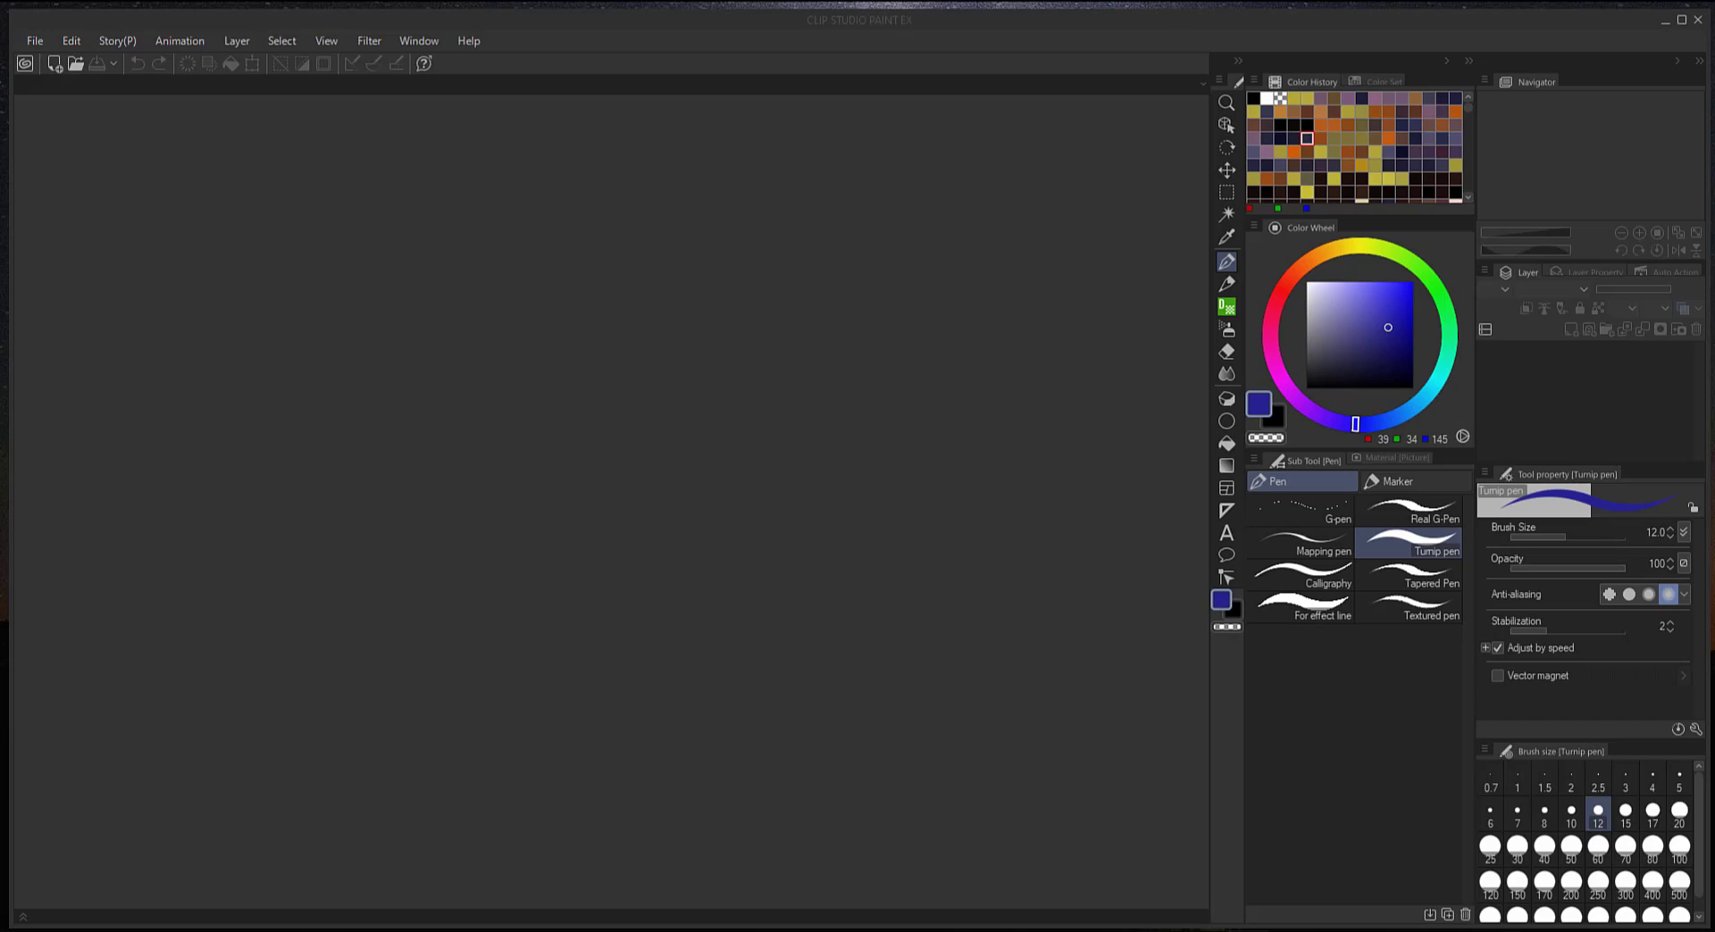
mouse_move(114, 152)
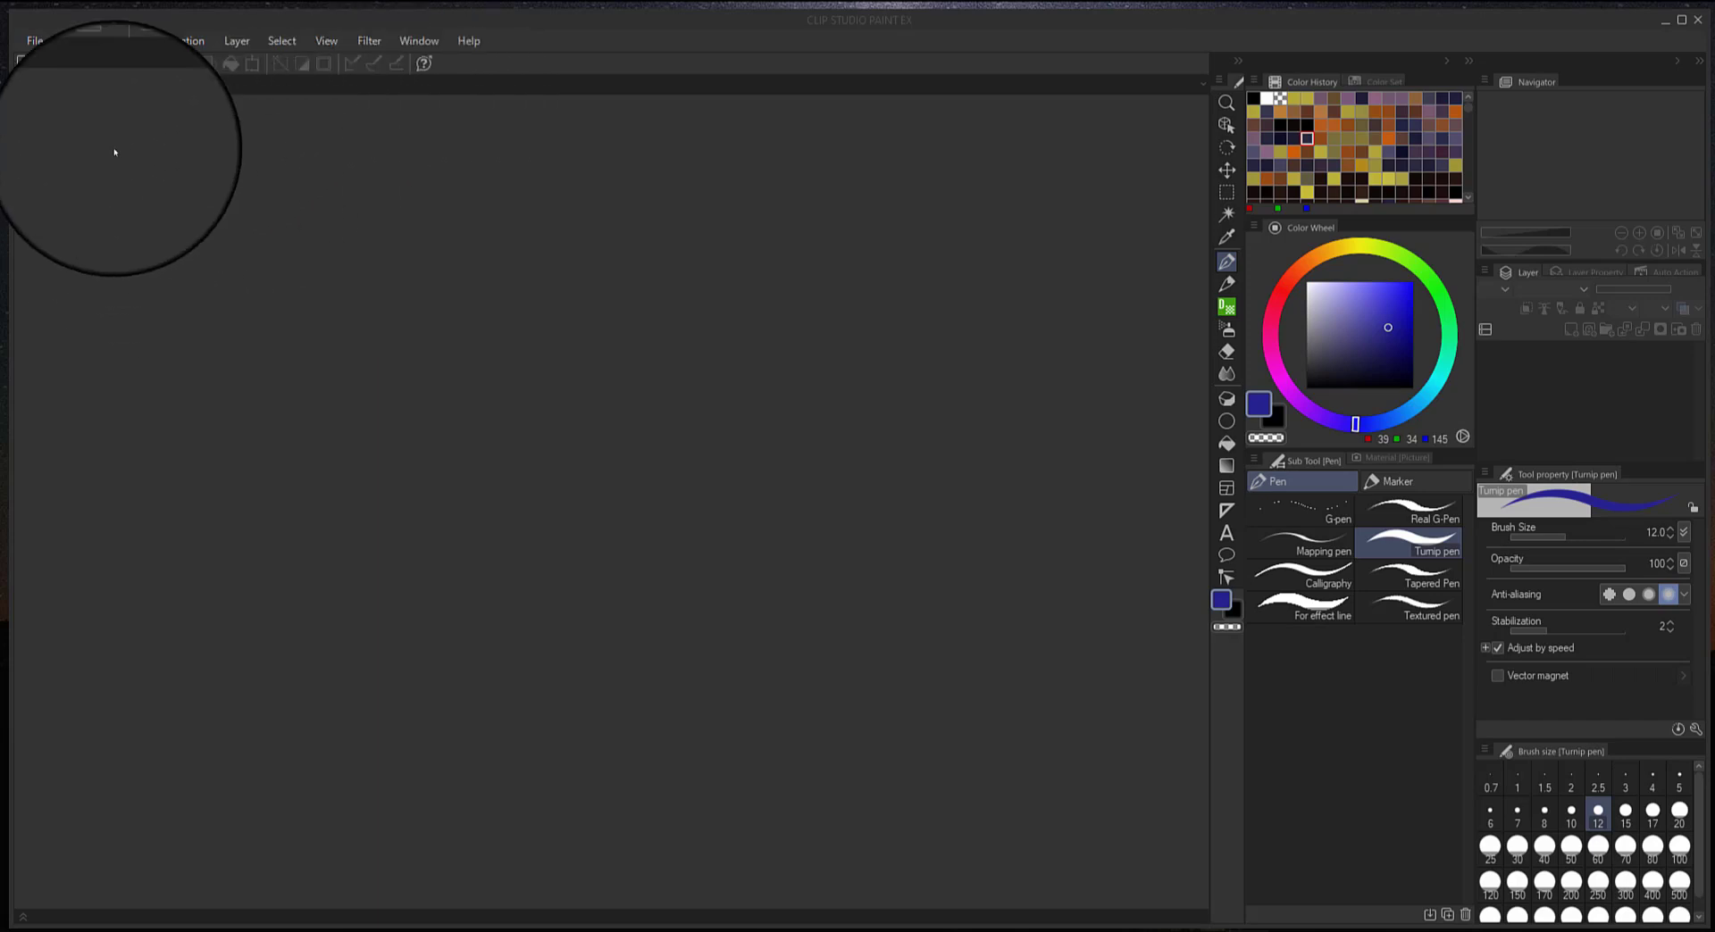
mouse_move(1067, 465)
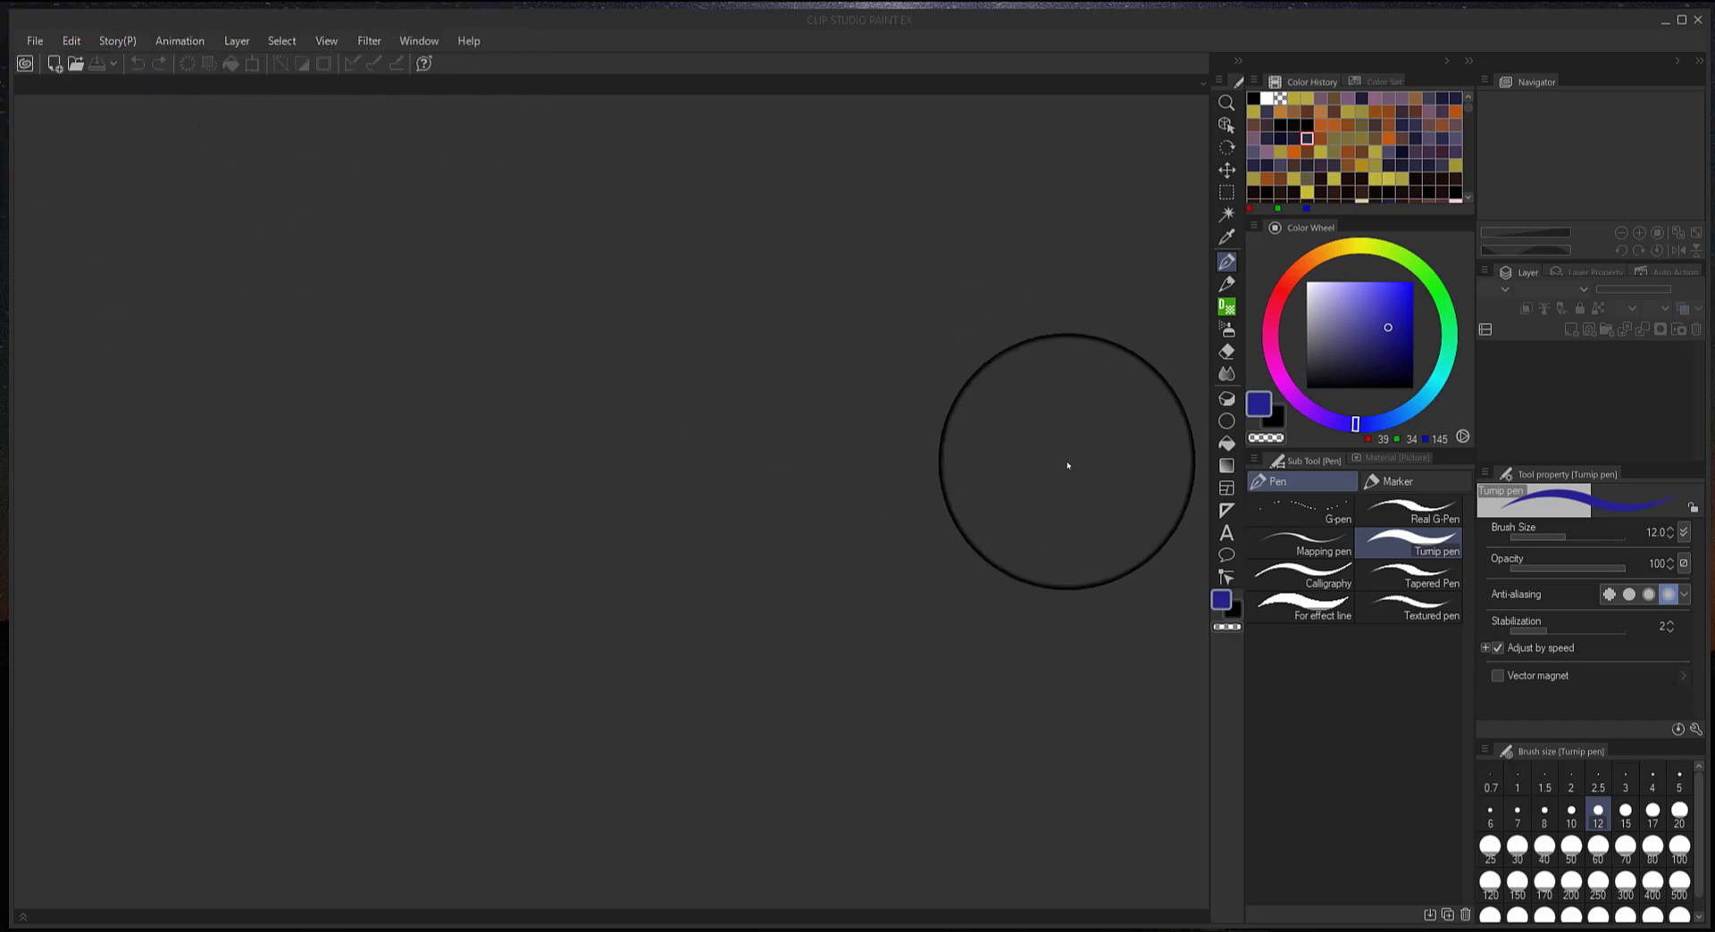
Make Real pencil the active sub tool of the Pencil tool.
left_click(1226, 286)
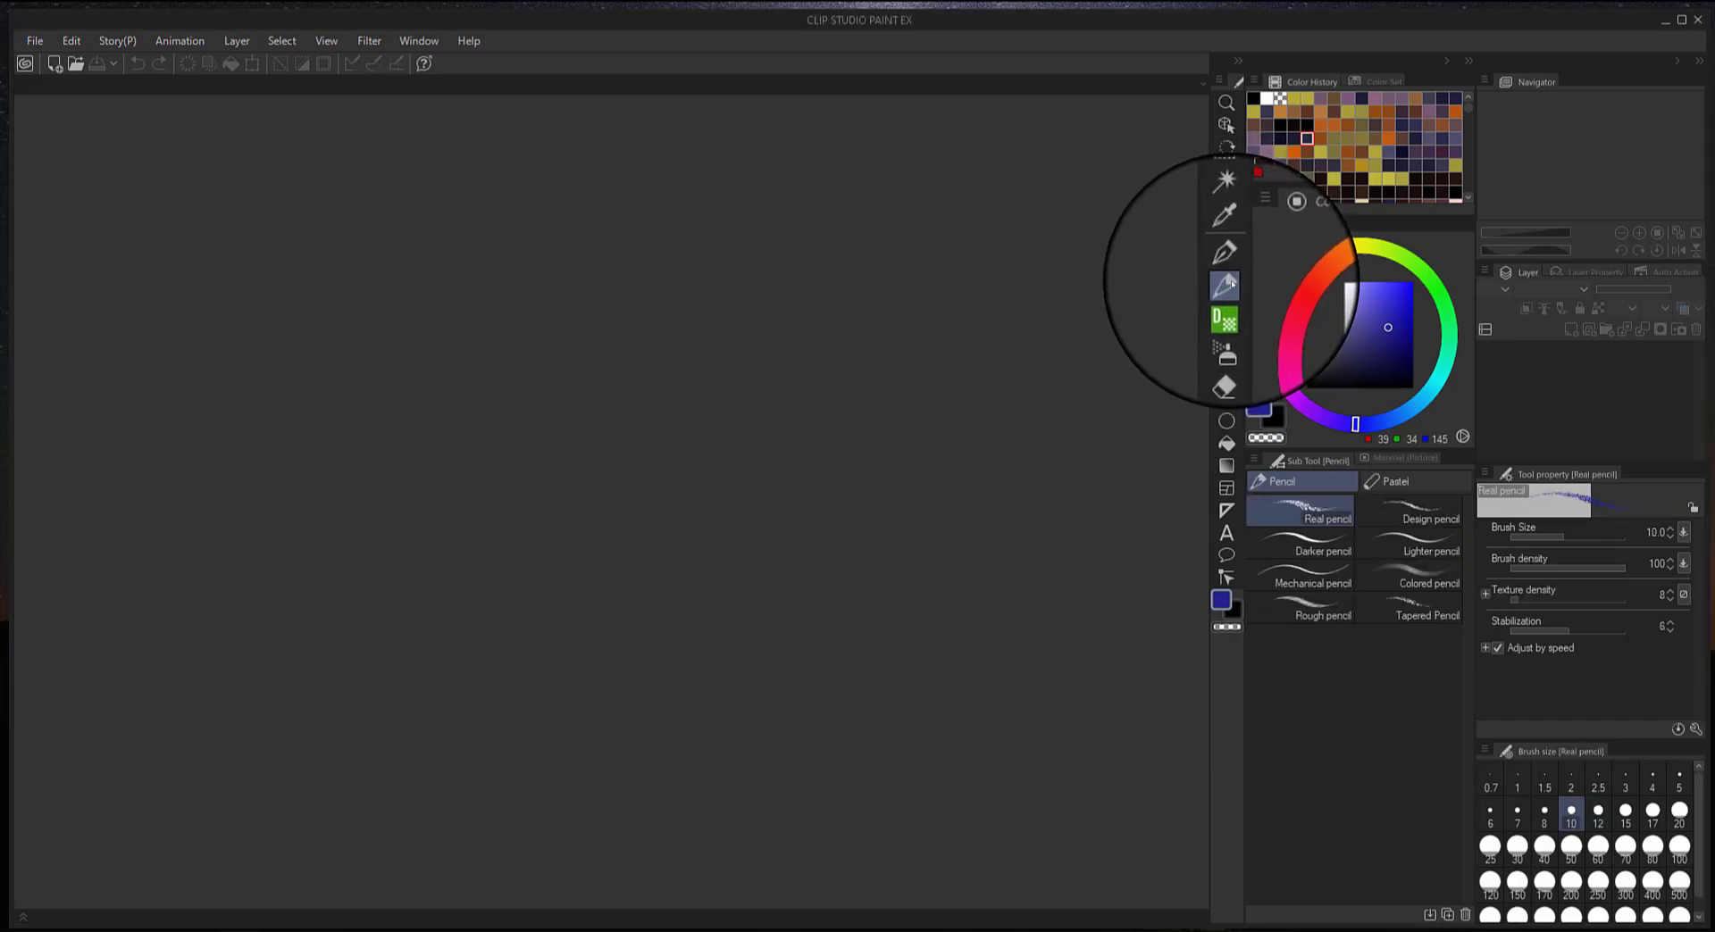
Create a new A4 Illustration canvas at 350 dpi with default settings.
left_click(34, 41)
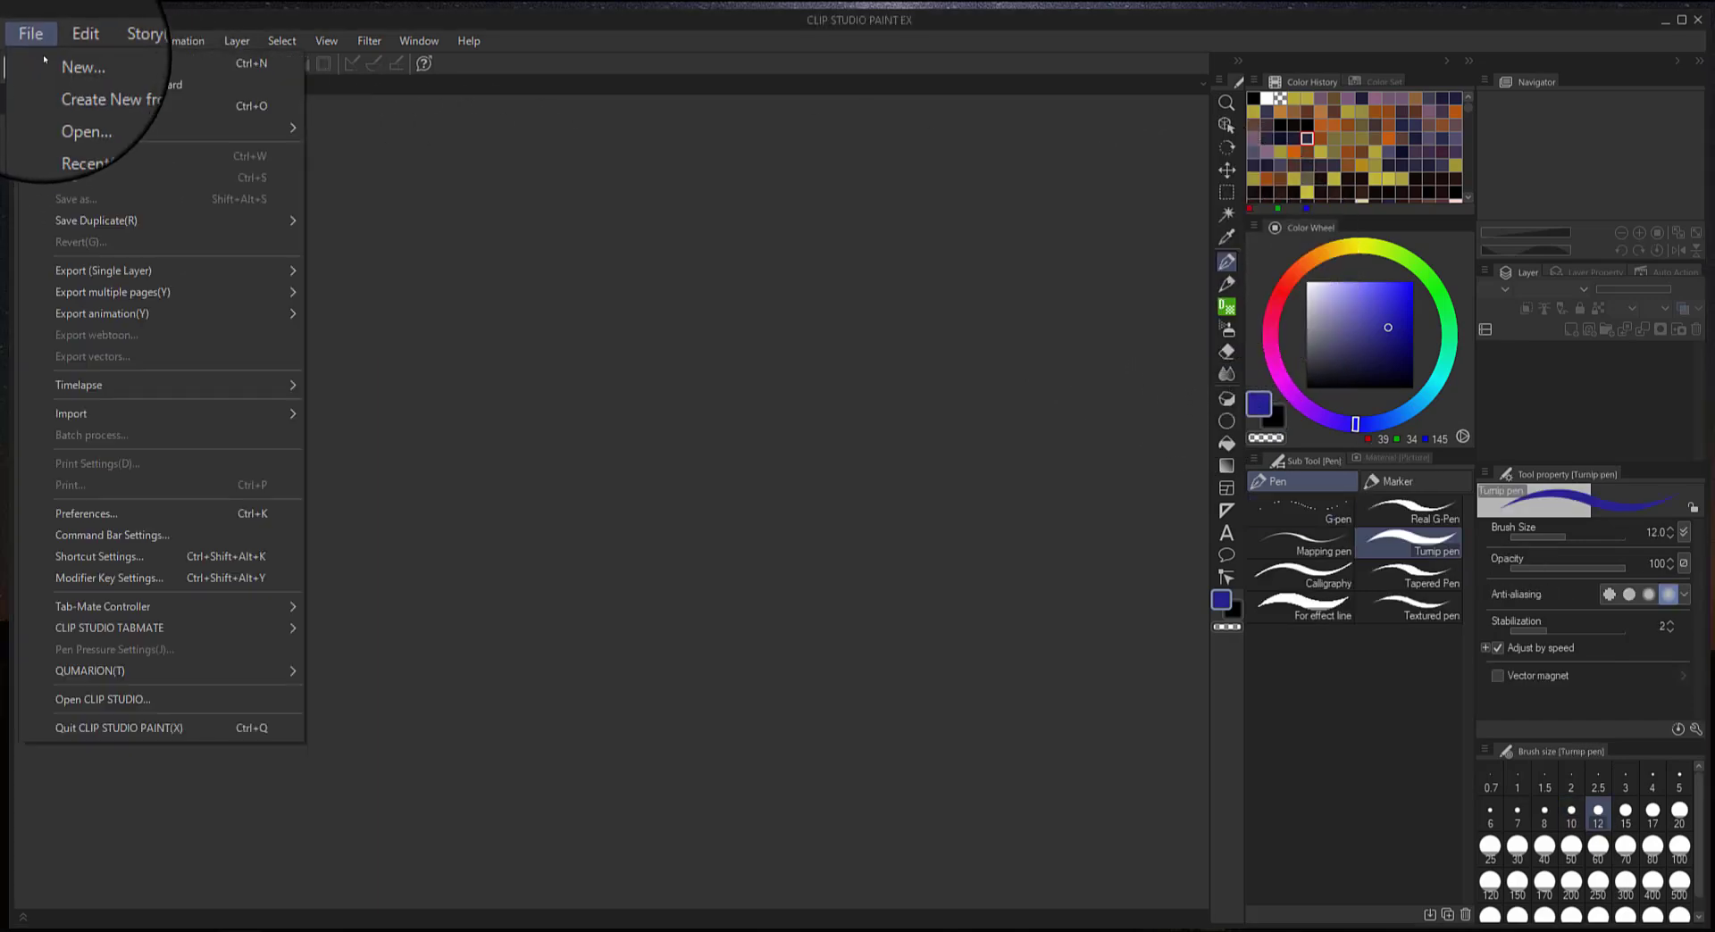
left_click(83, 67)
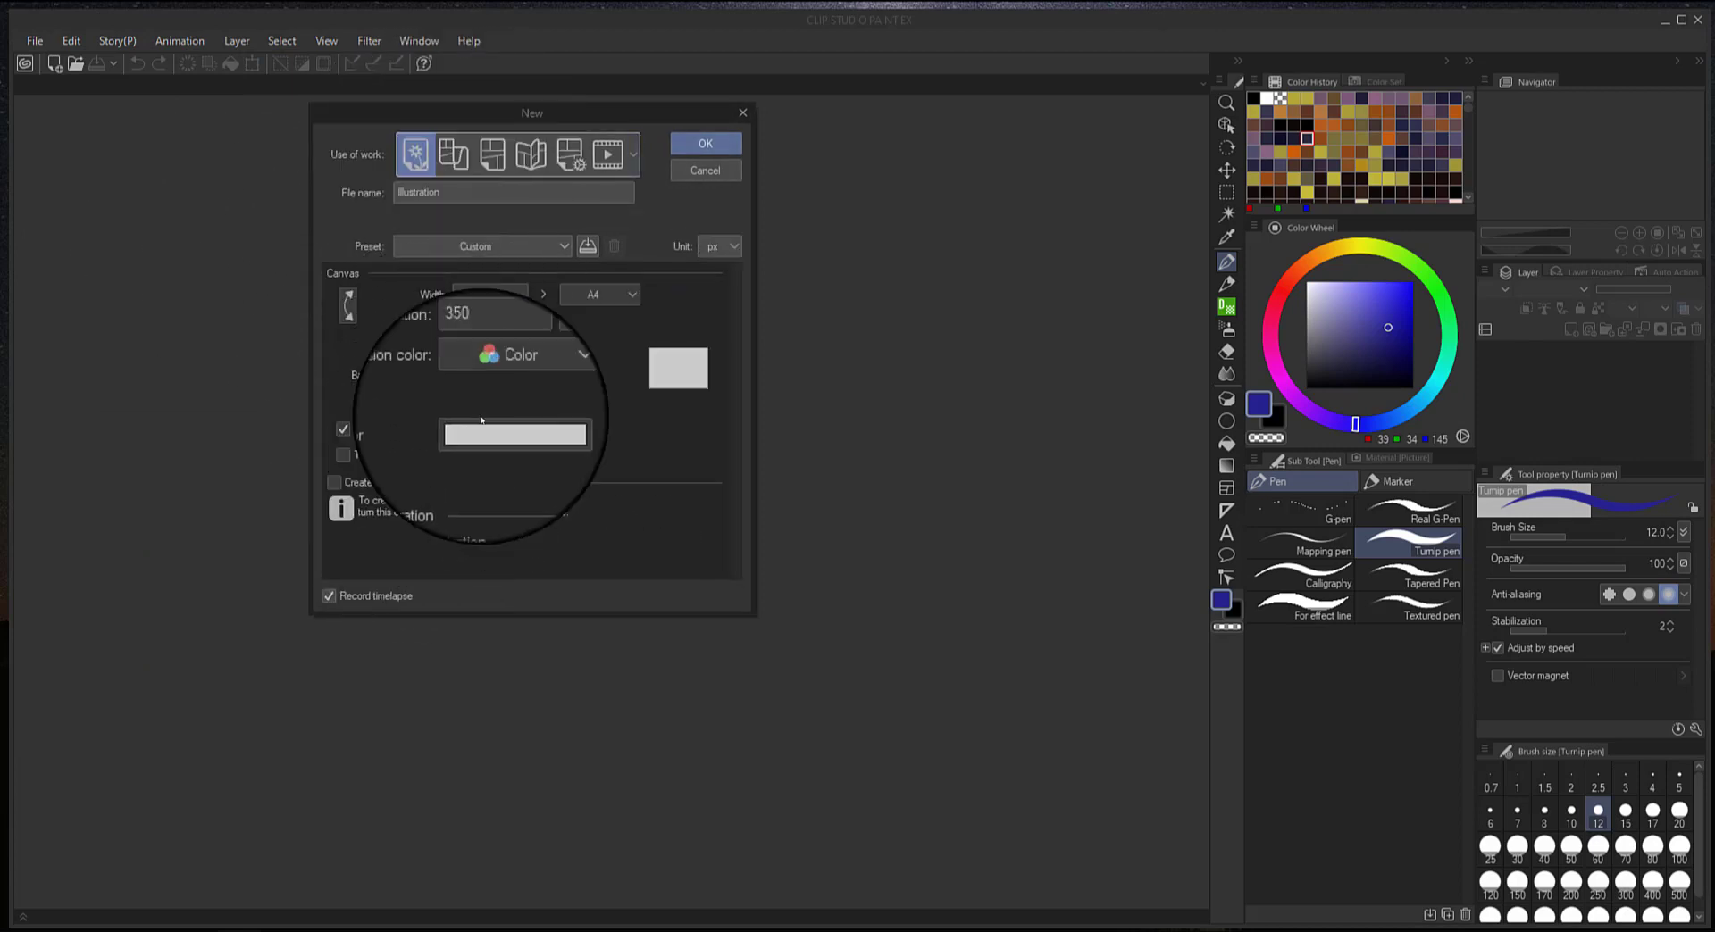
left_click(705, 143)
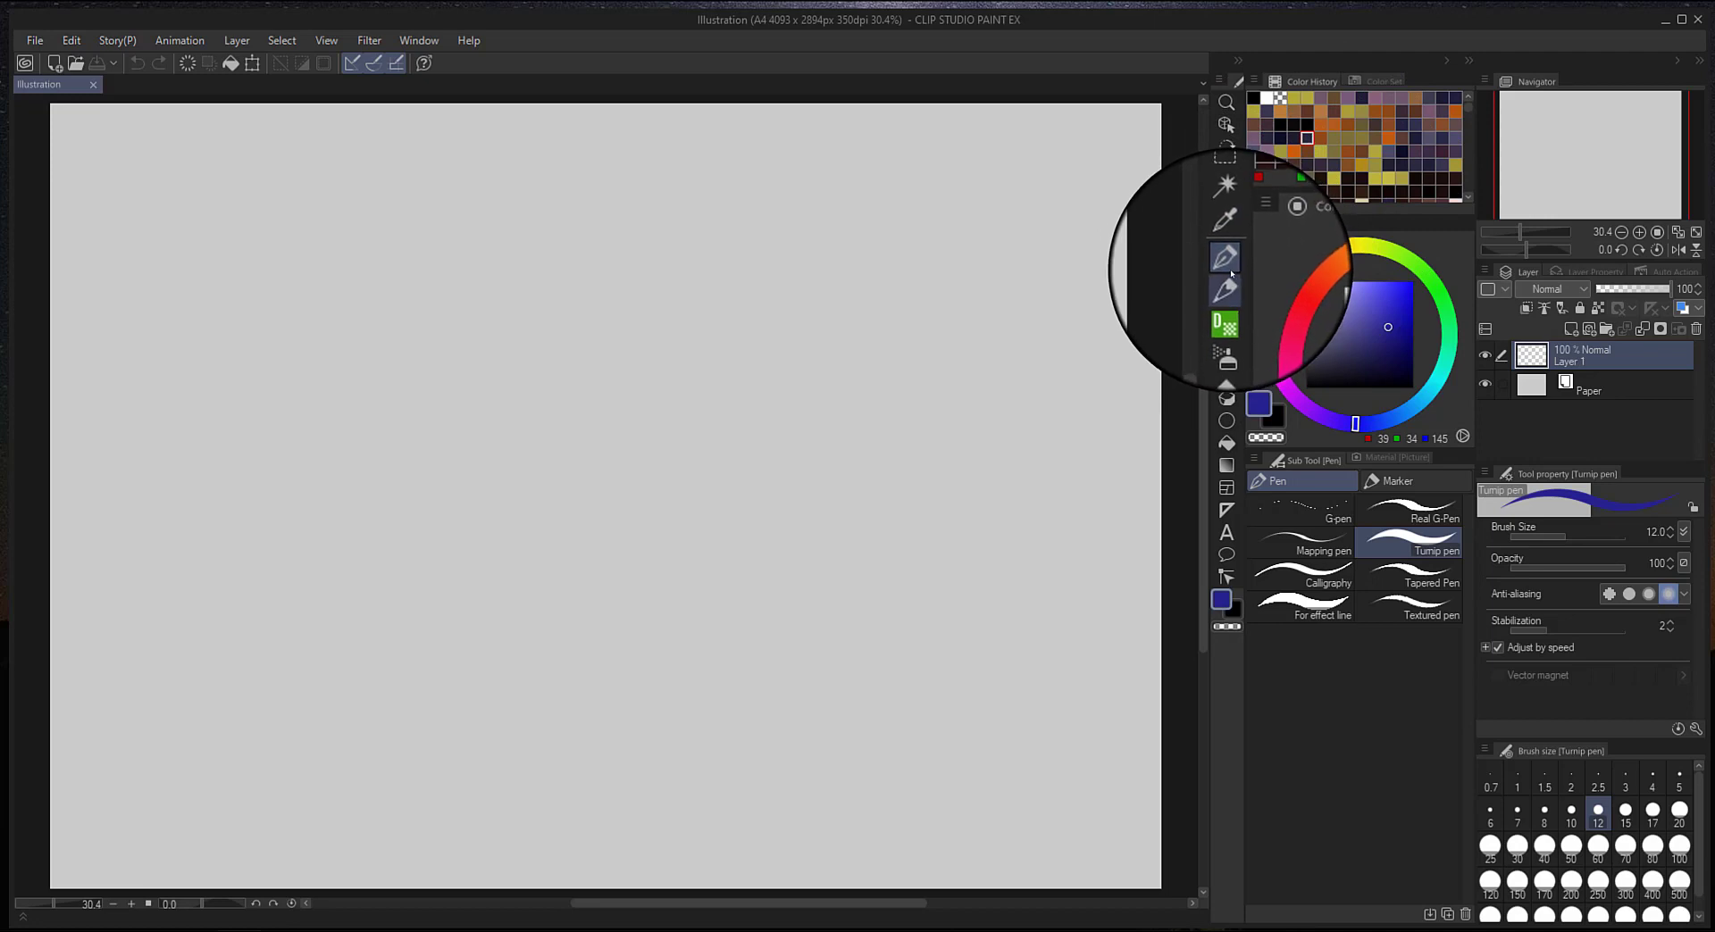
Pick the Real G-Pen and draw two brown test strokes across the lower canvas.
left_click(1411, 517)
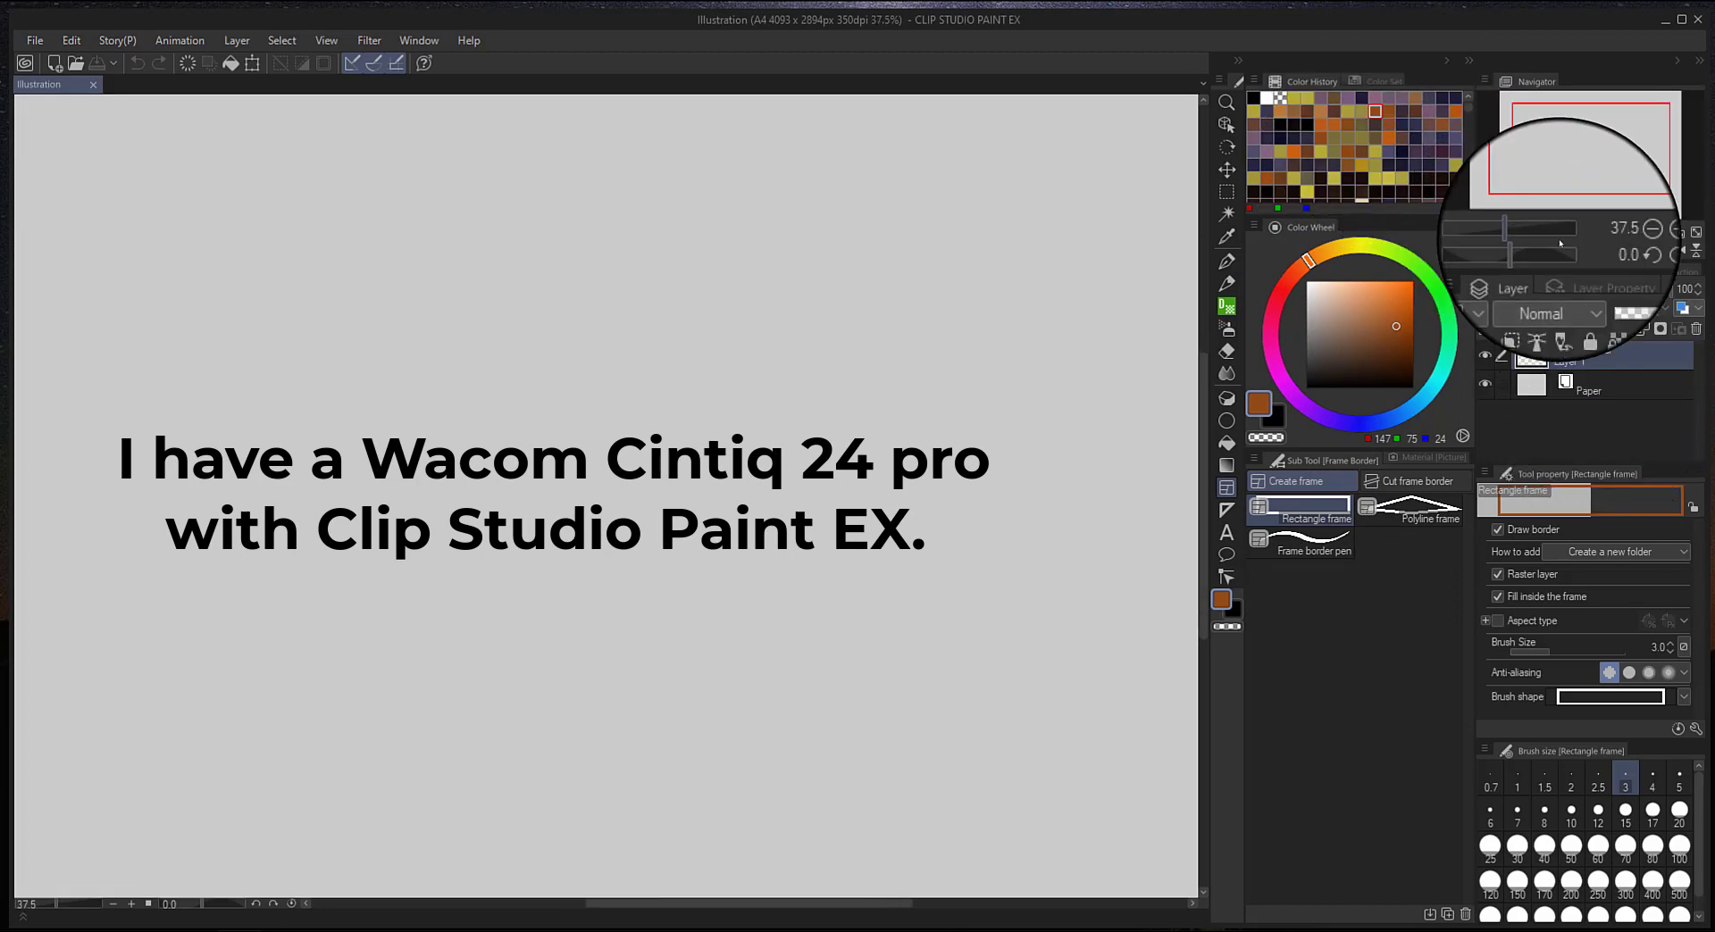
left_click(1226, 263)
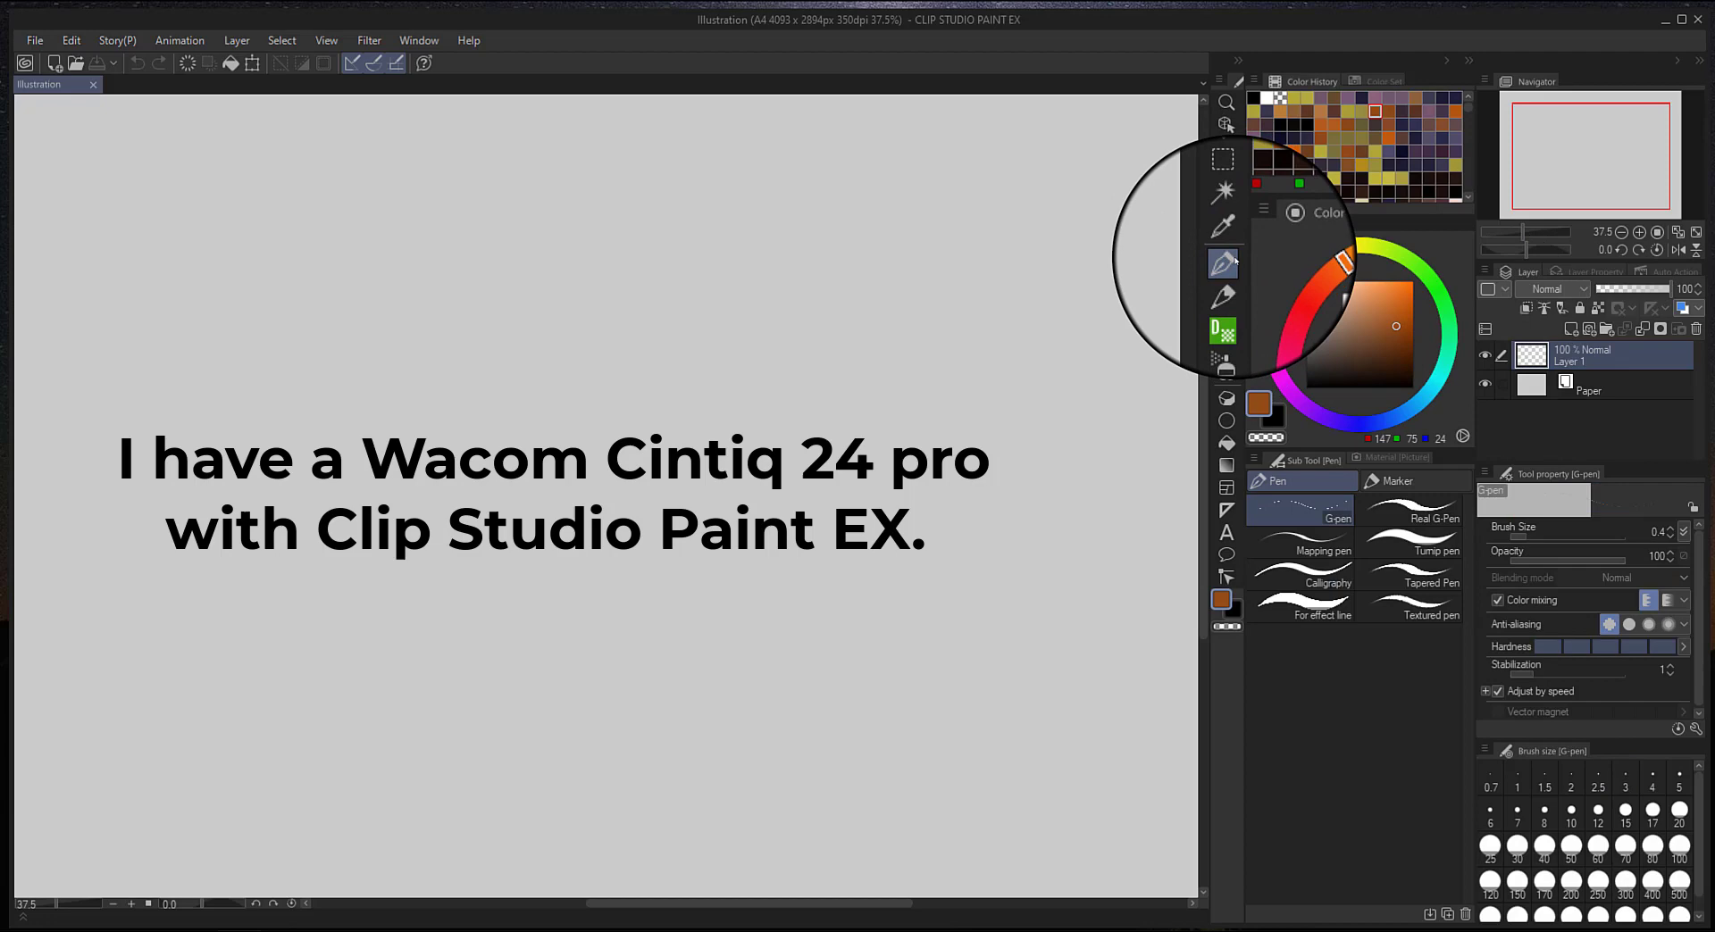
left_click(1412, 519)
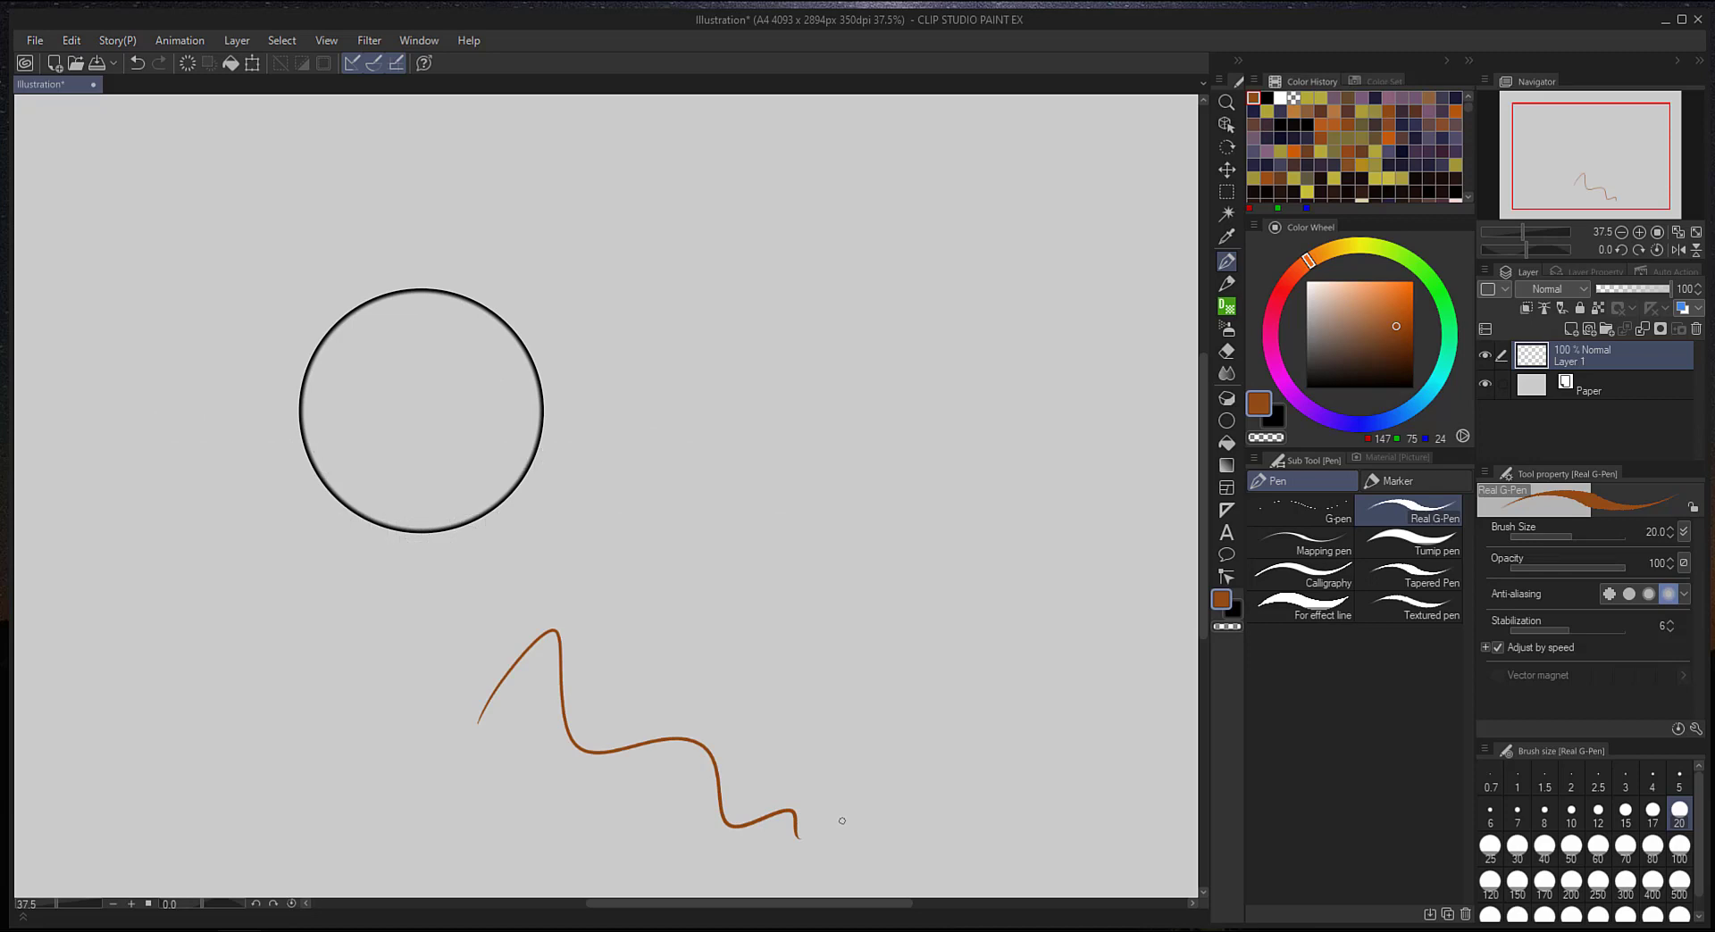
left_click_drag(420, 413, 1030, 560)
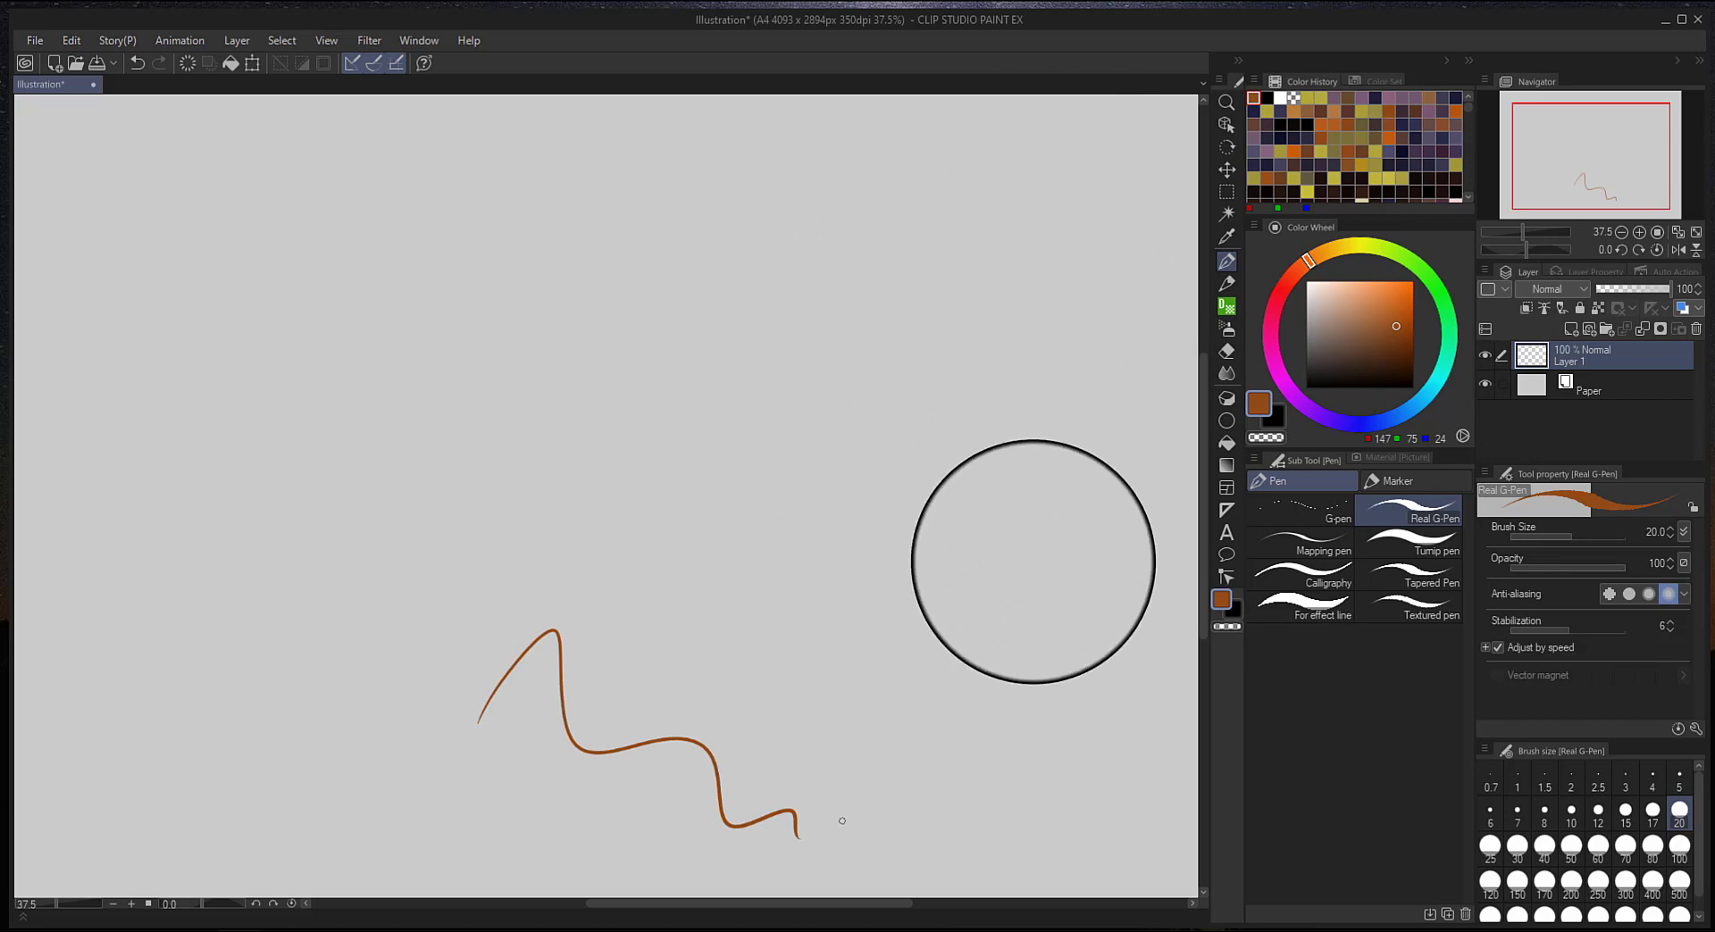
left_click_drag(1028, 560, 1012, 673)
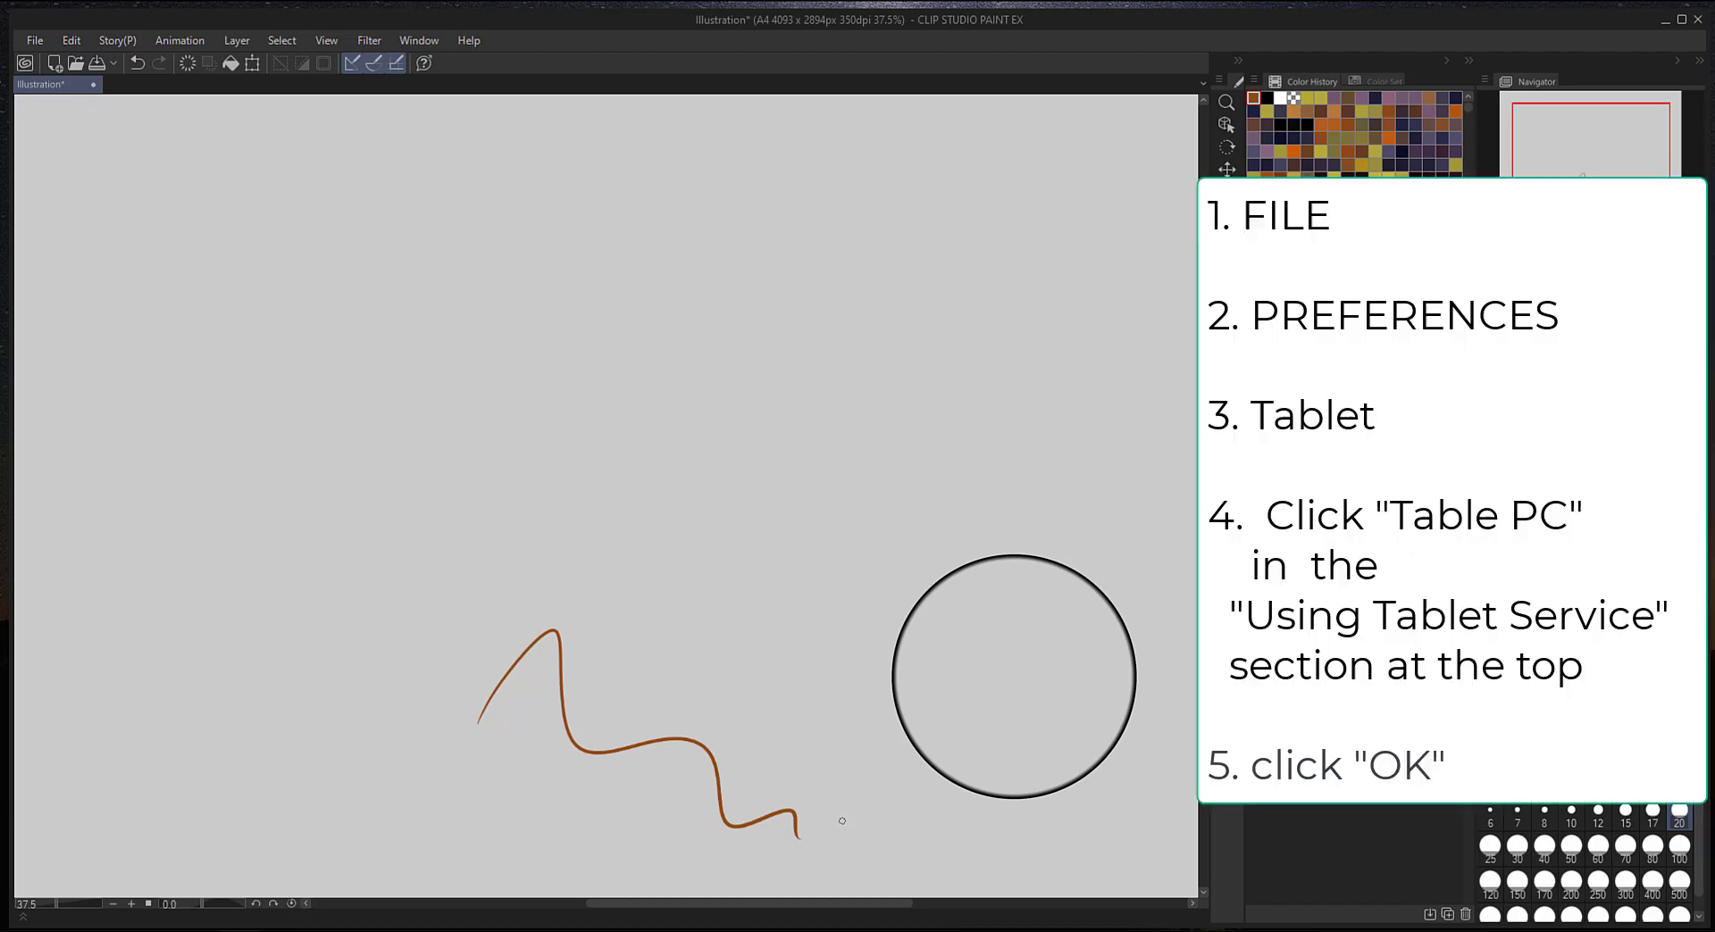
left_click(34, 40)
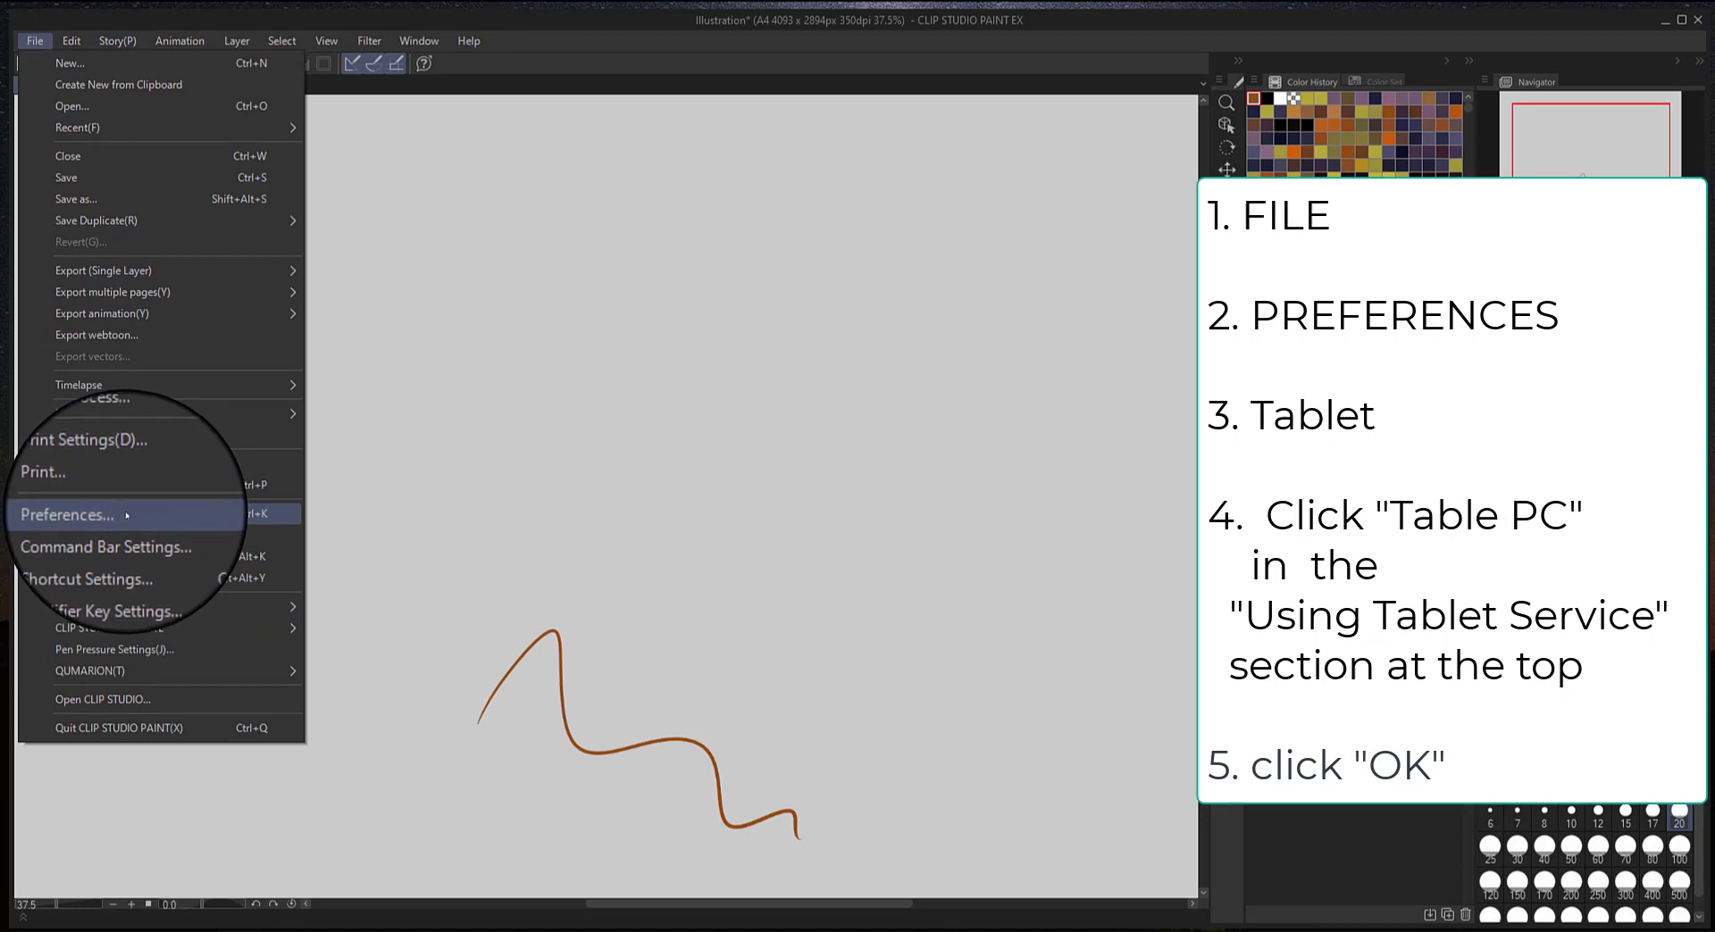
In Preferences, switch the tablet service to Tablet PC and confirm.
left_click(68, 515)
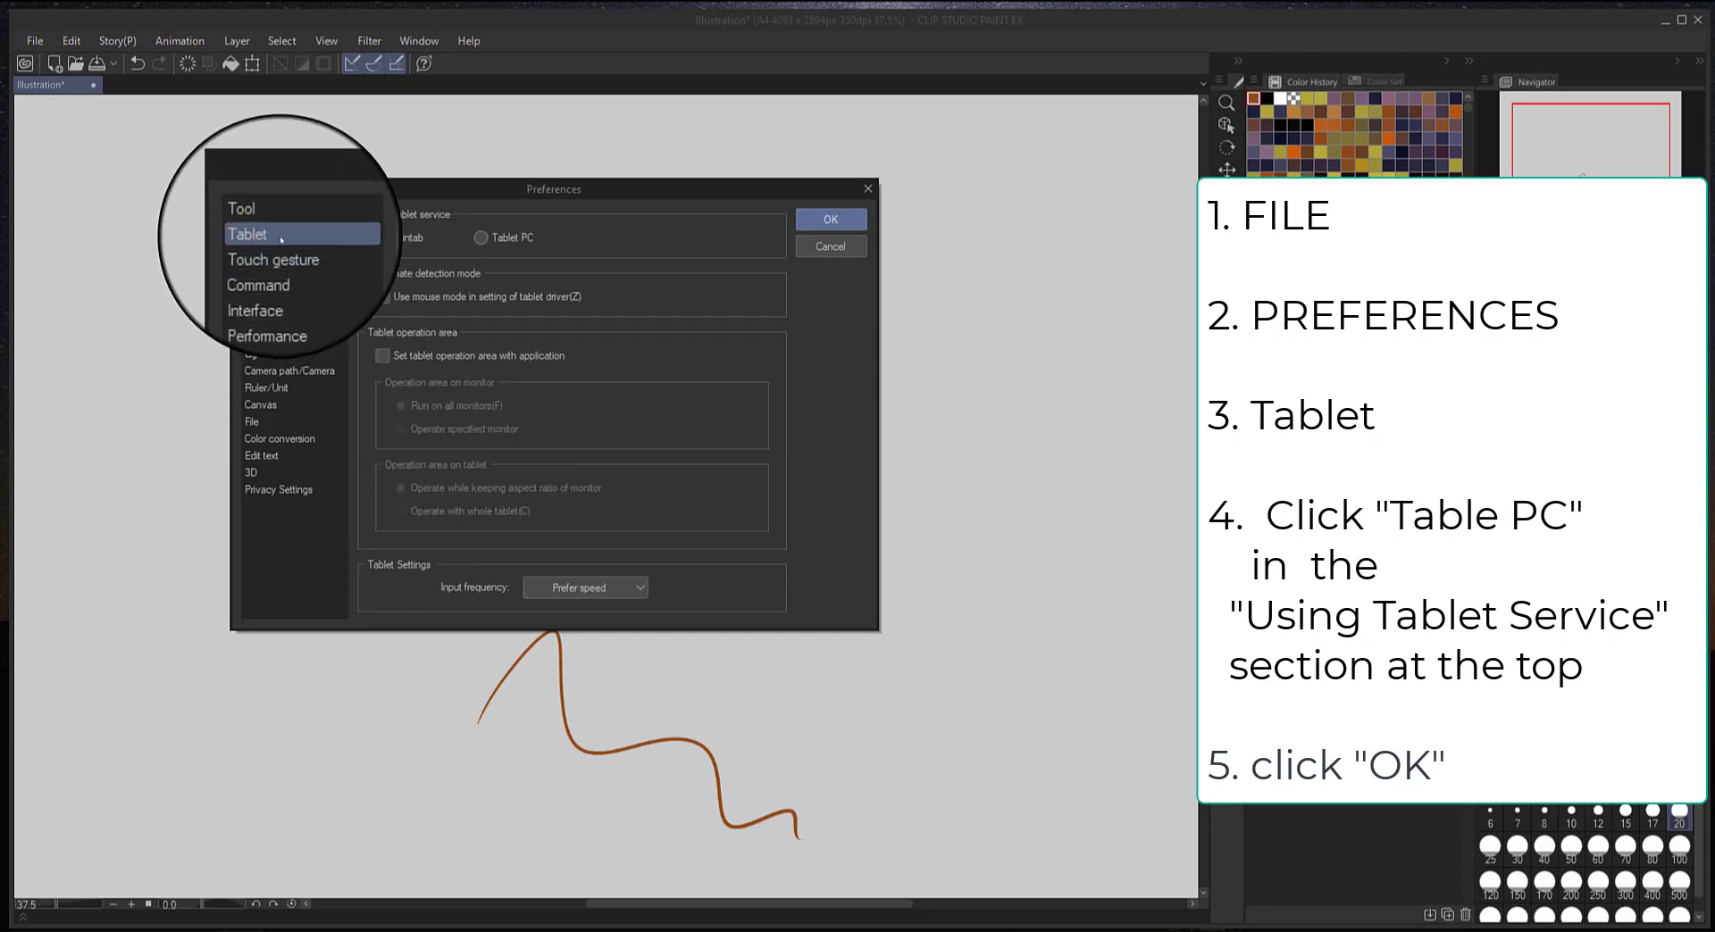
mouse_move(305, 253)
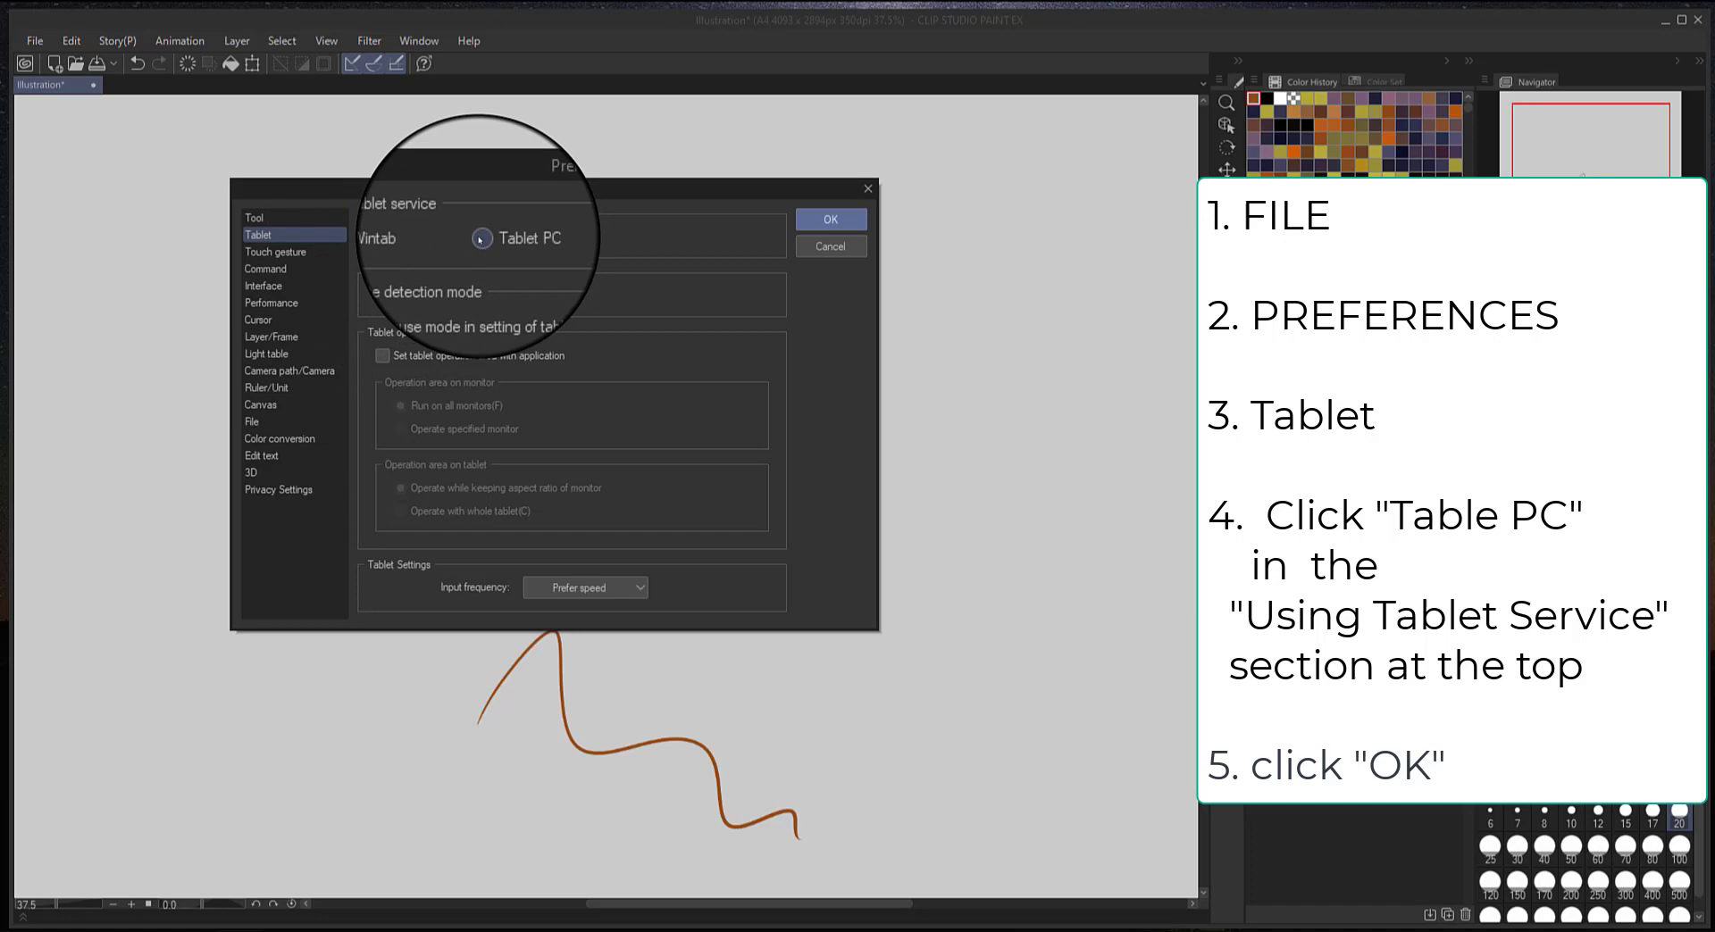
left_click(482, 238)
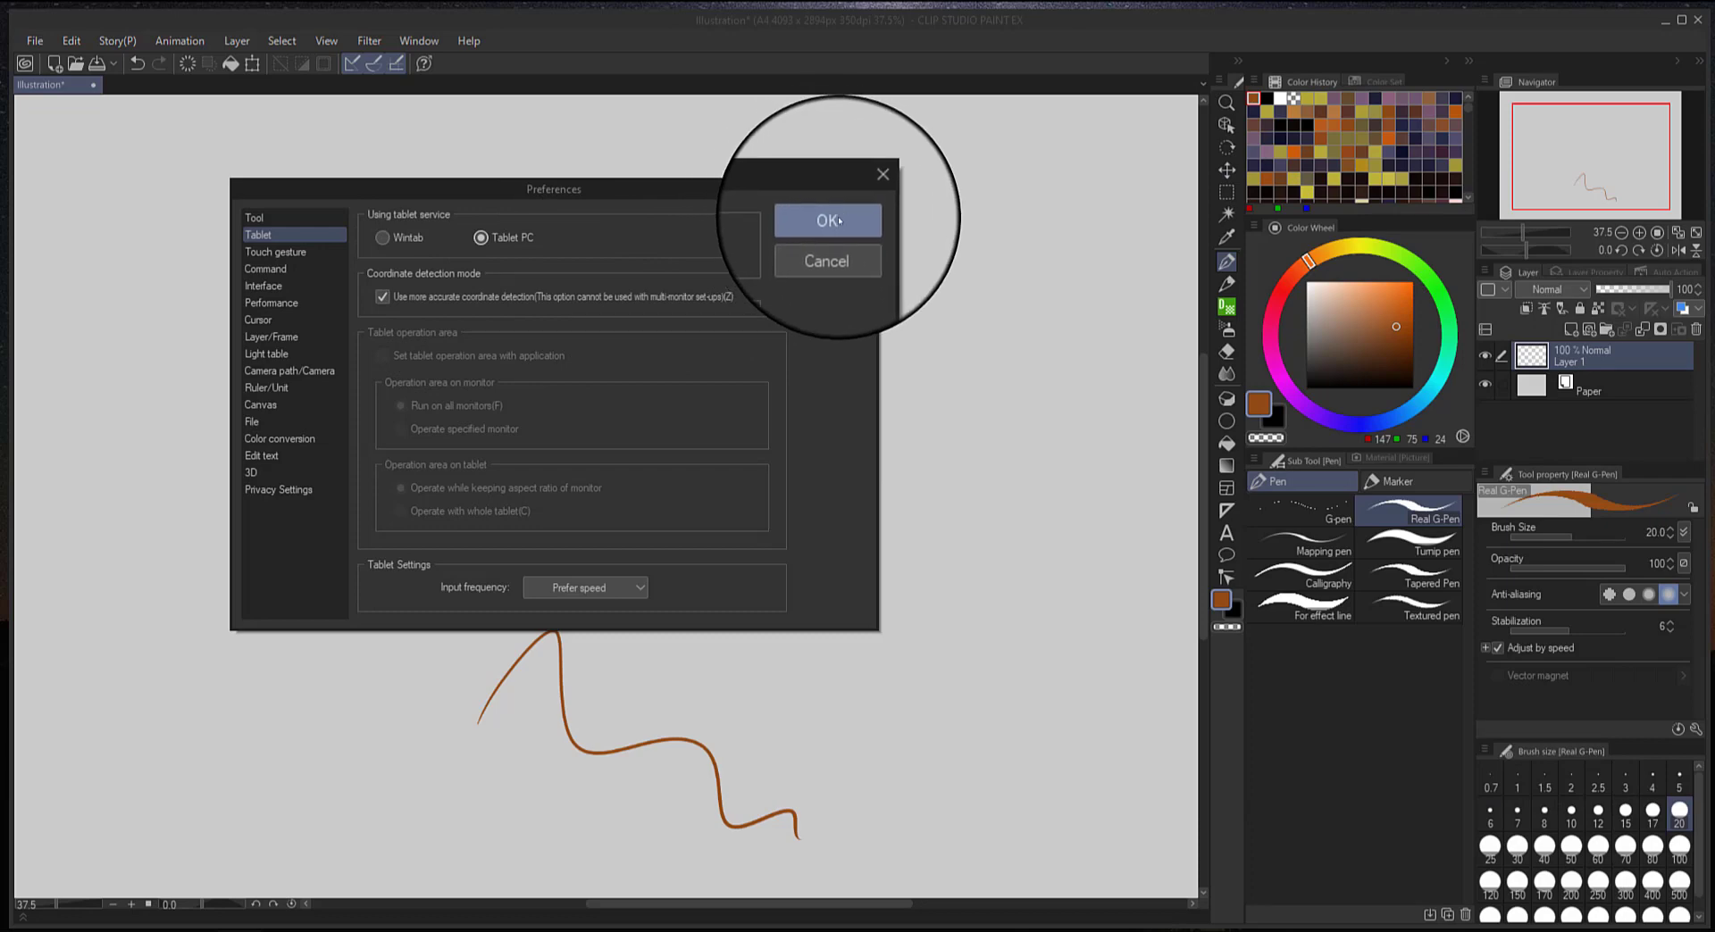
left_click(827, 220)
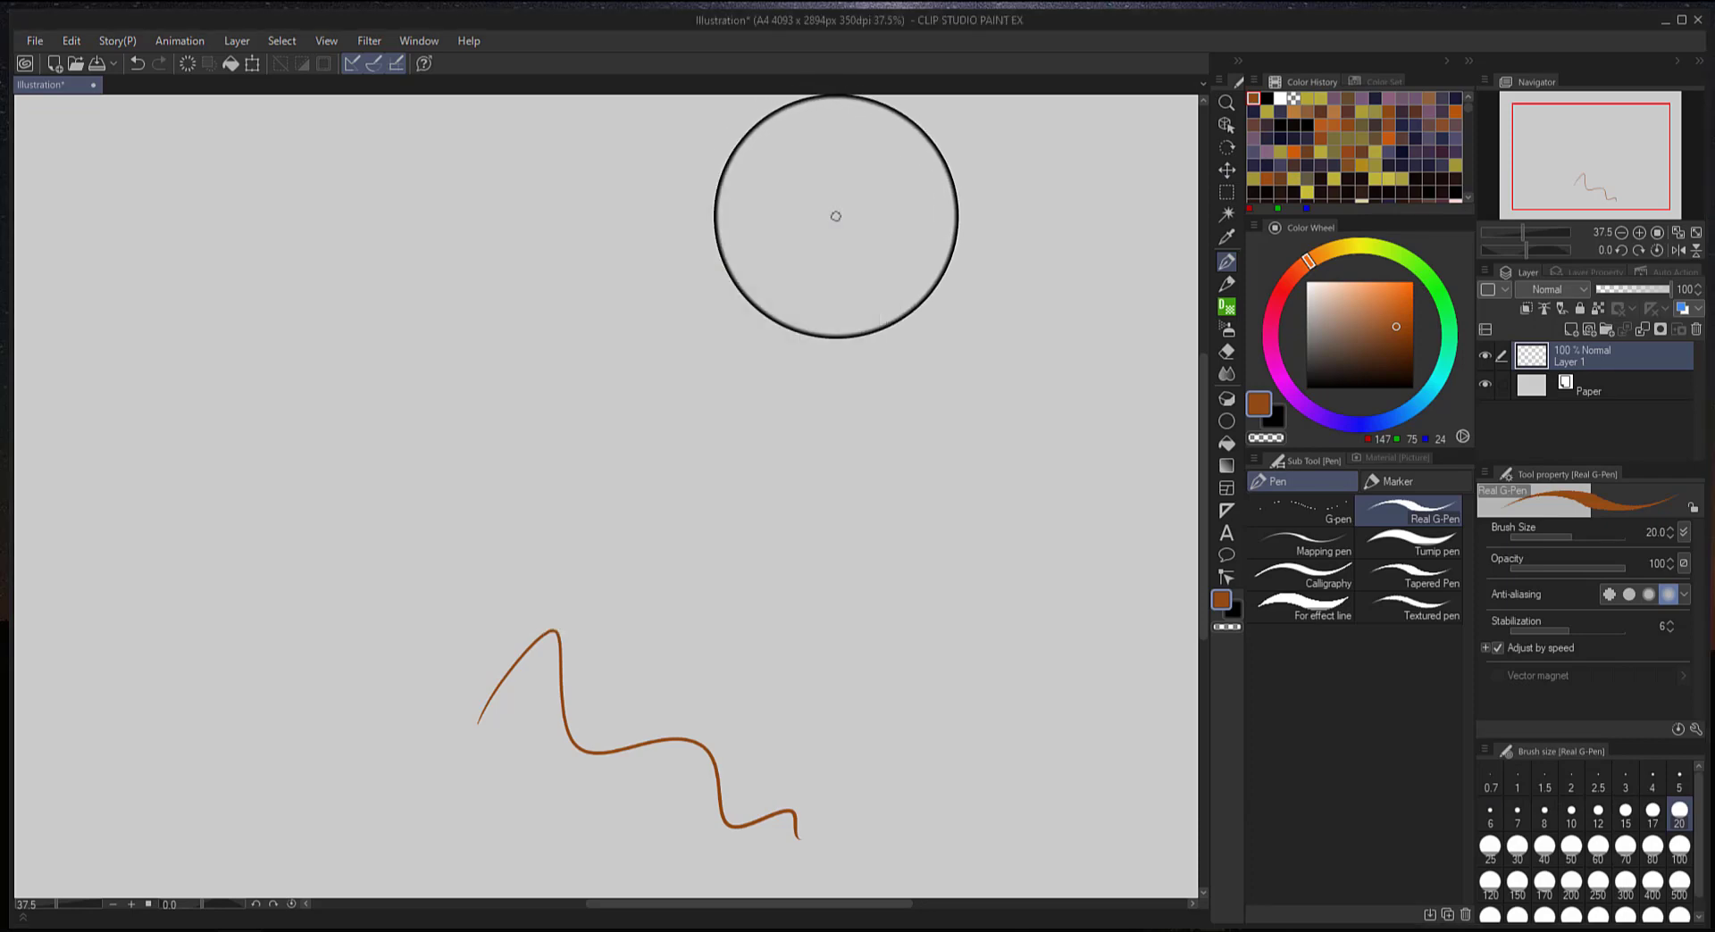